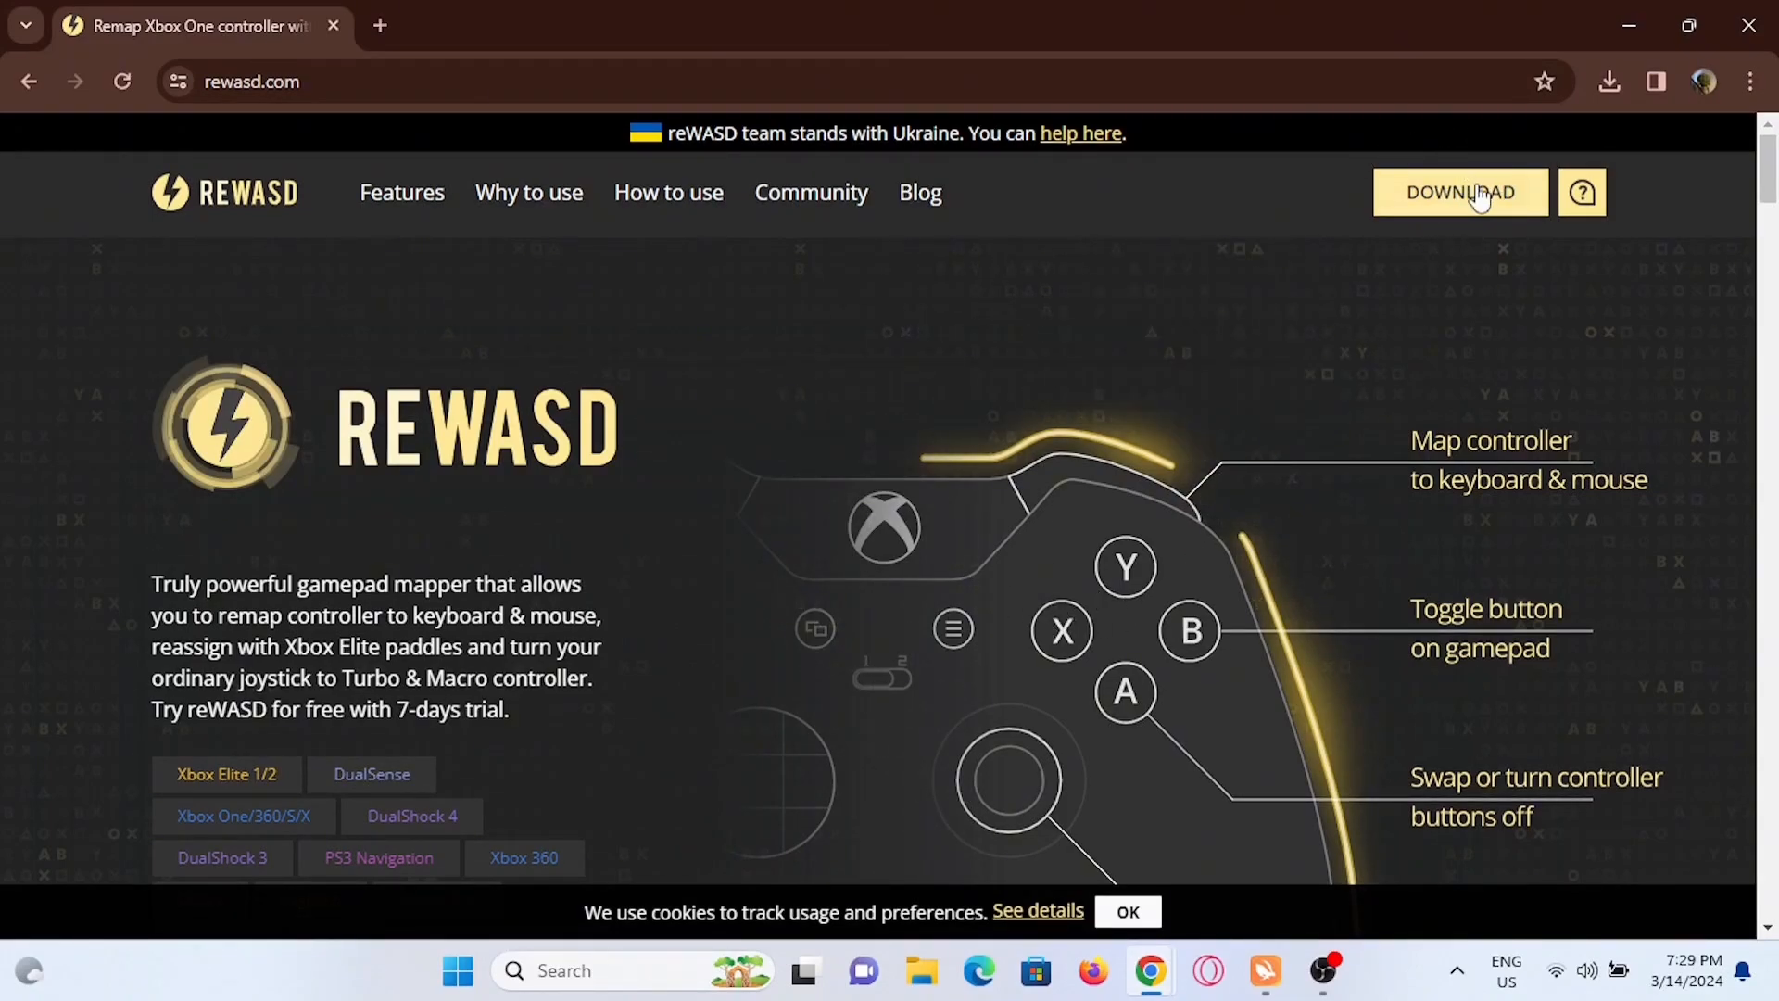
Download the reWASD710-8668.exe installer from rewasd.com into the browser's download history
{"action": "left_click", "coordinate": [1608, 82]}
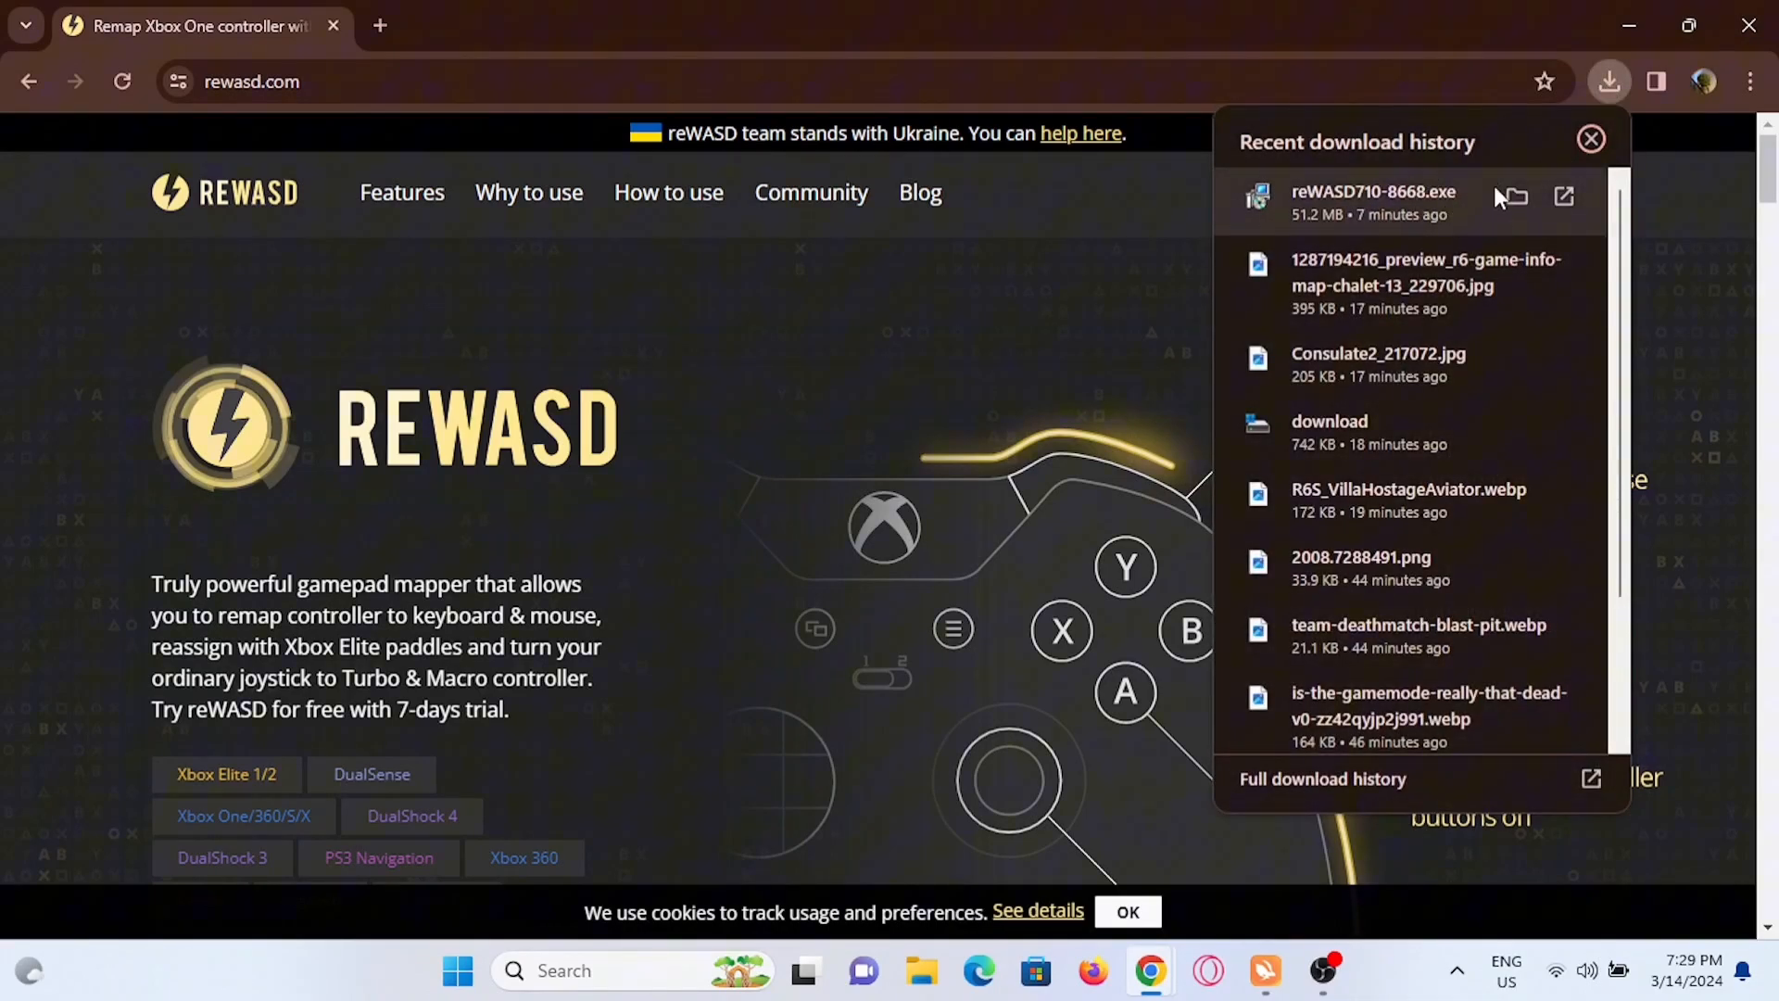
{"action": "mouse_move", "coordinate": [1180, 348]}
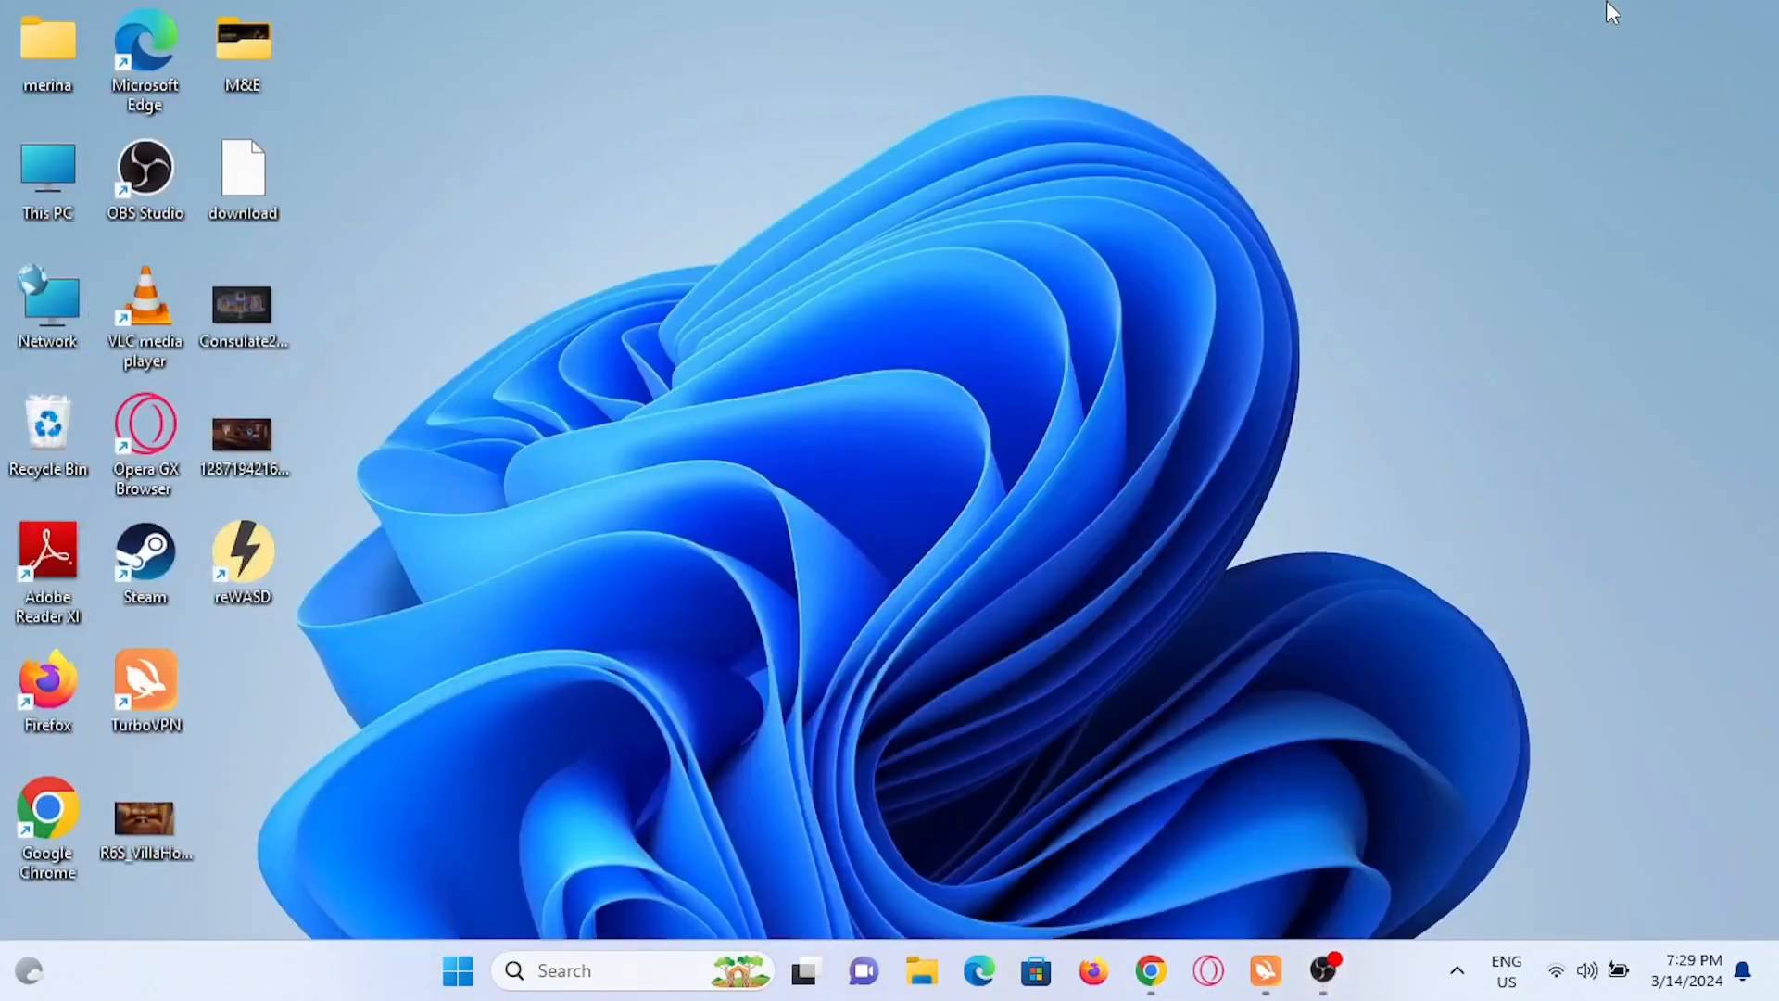
{"action": "mouse_move", "coordinate": [246, 580]}
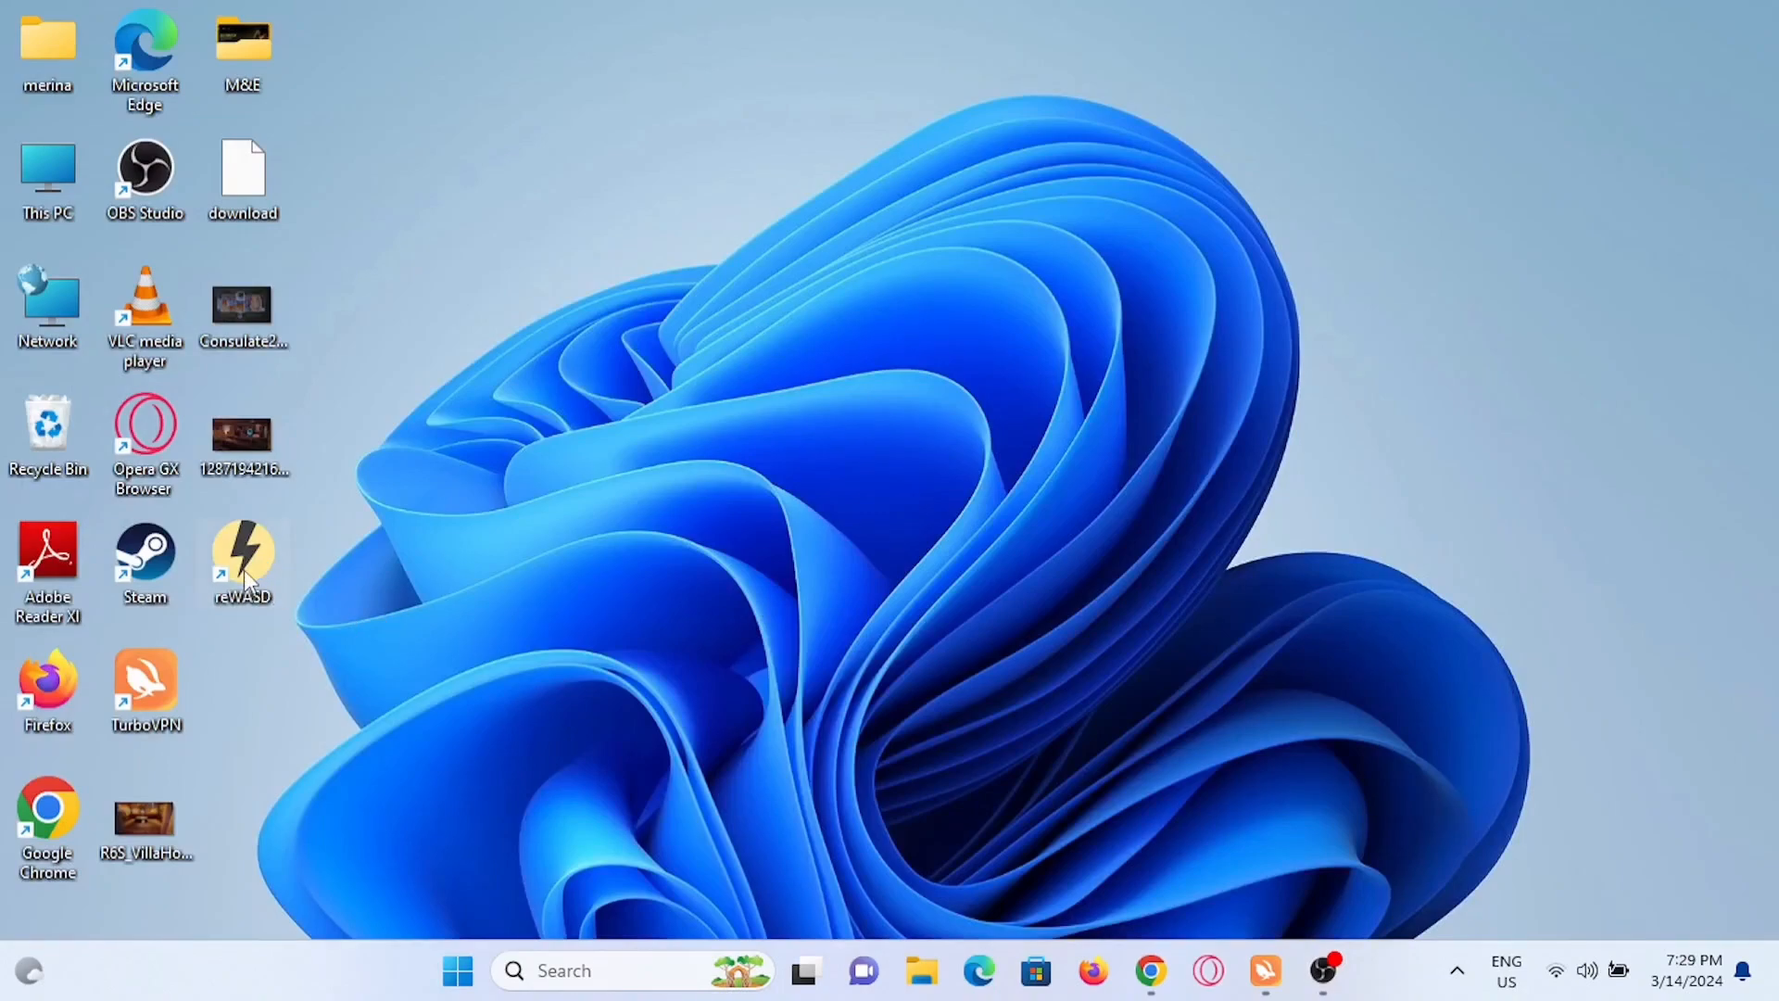
Launch reWASD from its desktop shortcut, showing the Standard PS/2 Keyboard device
{"action": "double_click", "coordinate": [241, 556]}
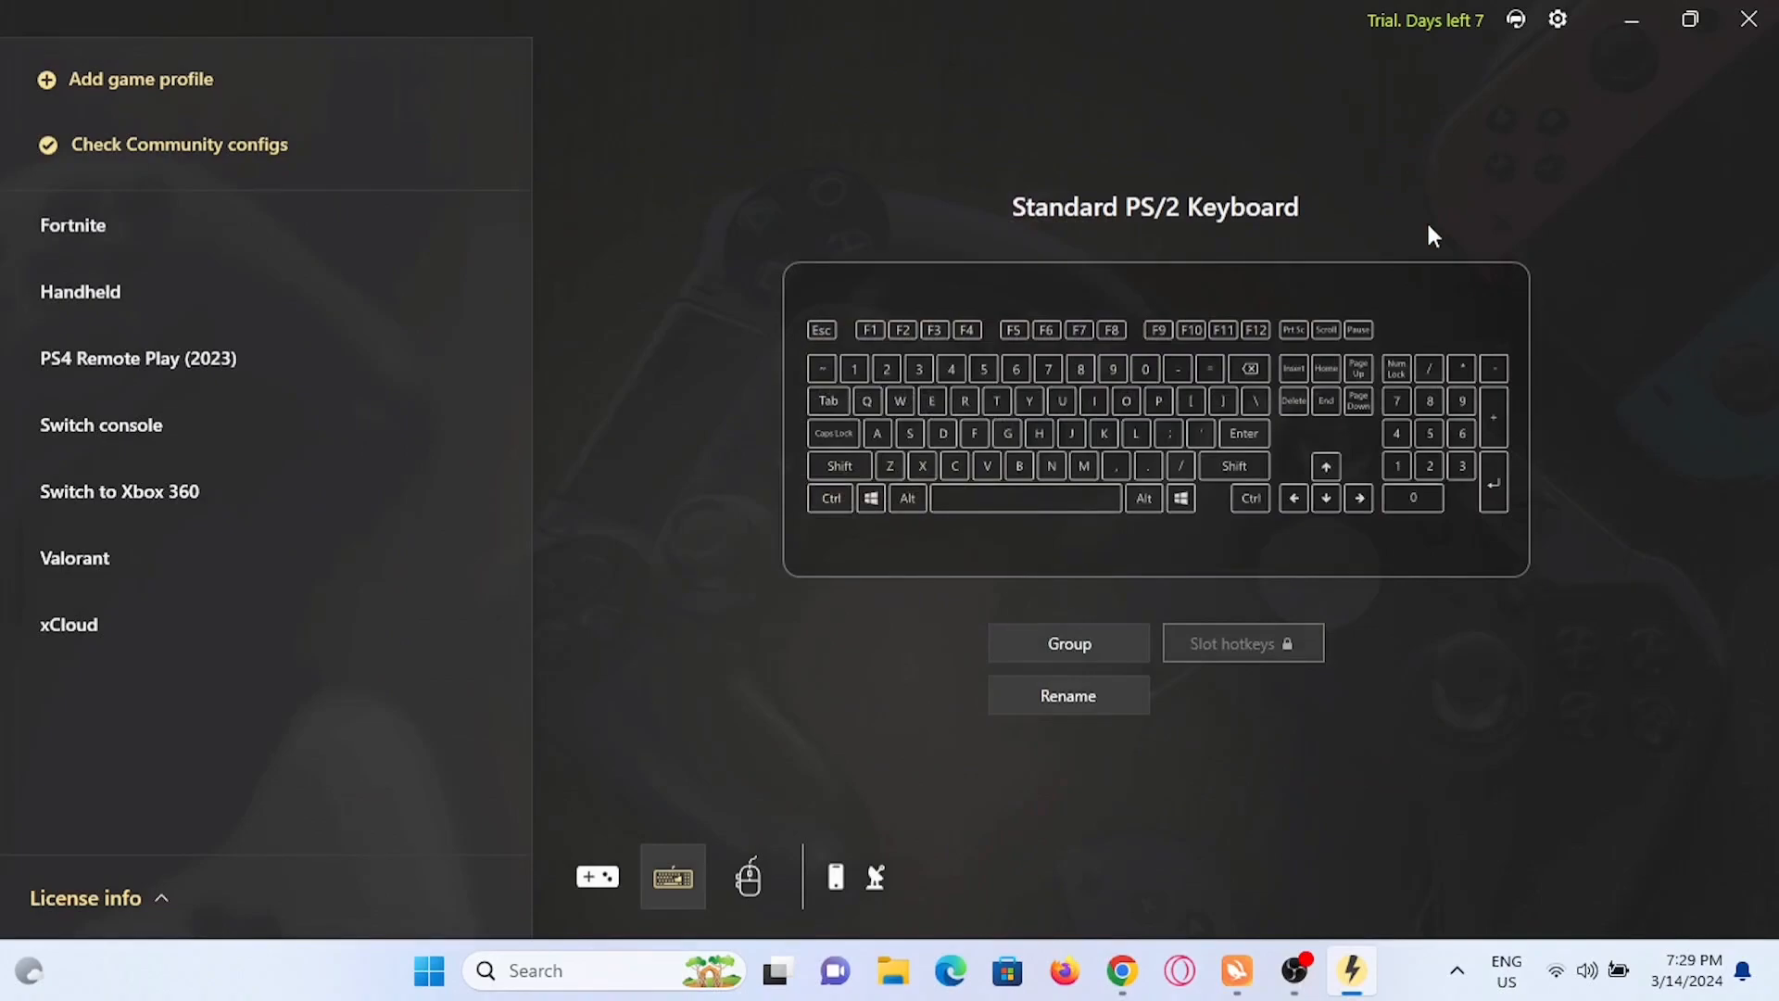
{"action": "mouse_move", "coordinate": [1106, 358]}
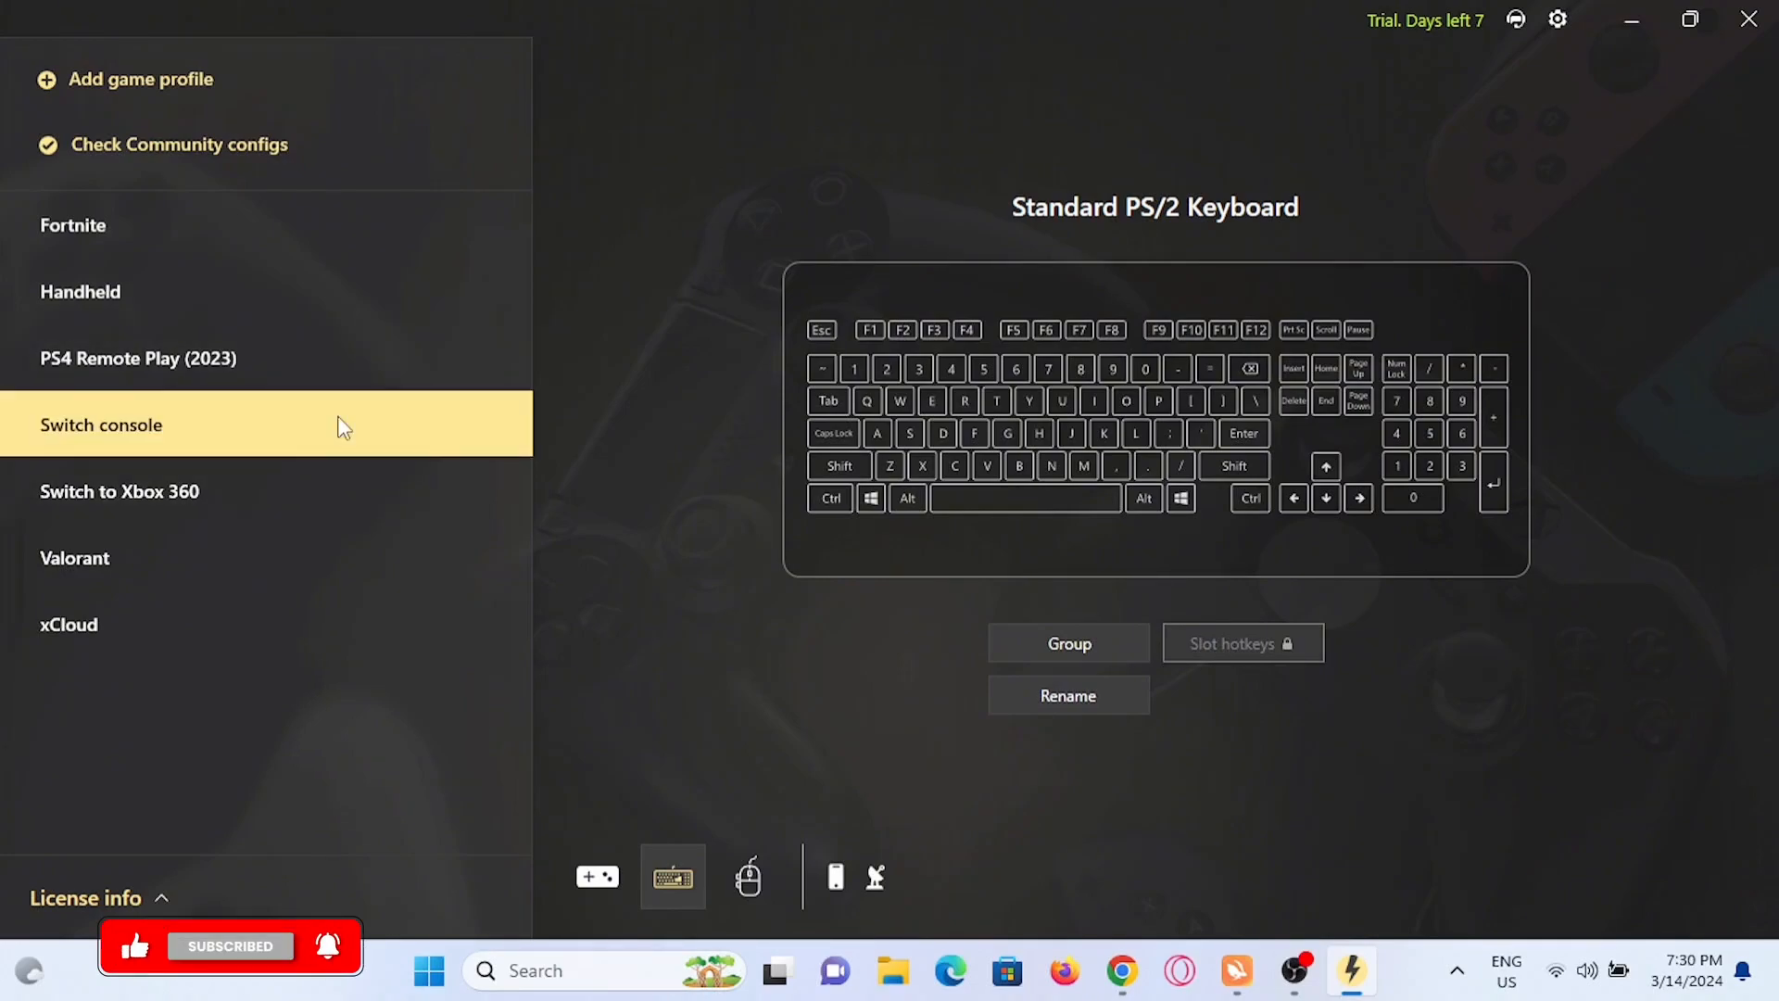
Switch to the Switch console profile listing the LCtrl, Left Win and Esc mappings
{"action": "left_click", "coordinate": [102, 424]}
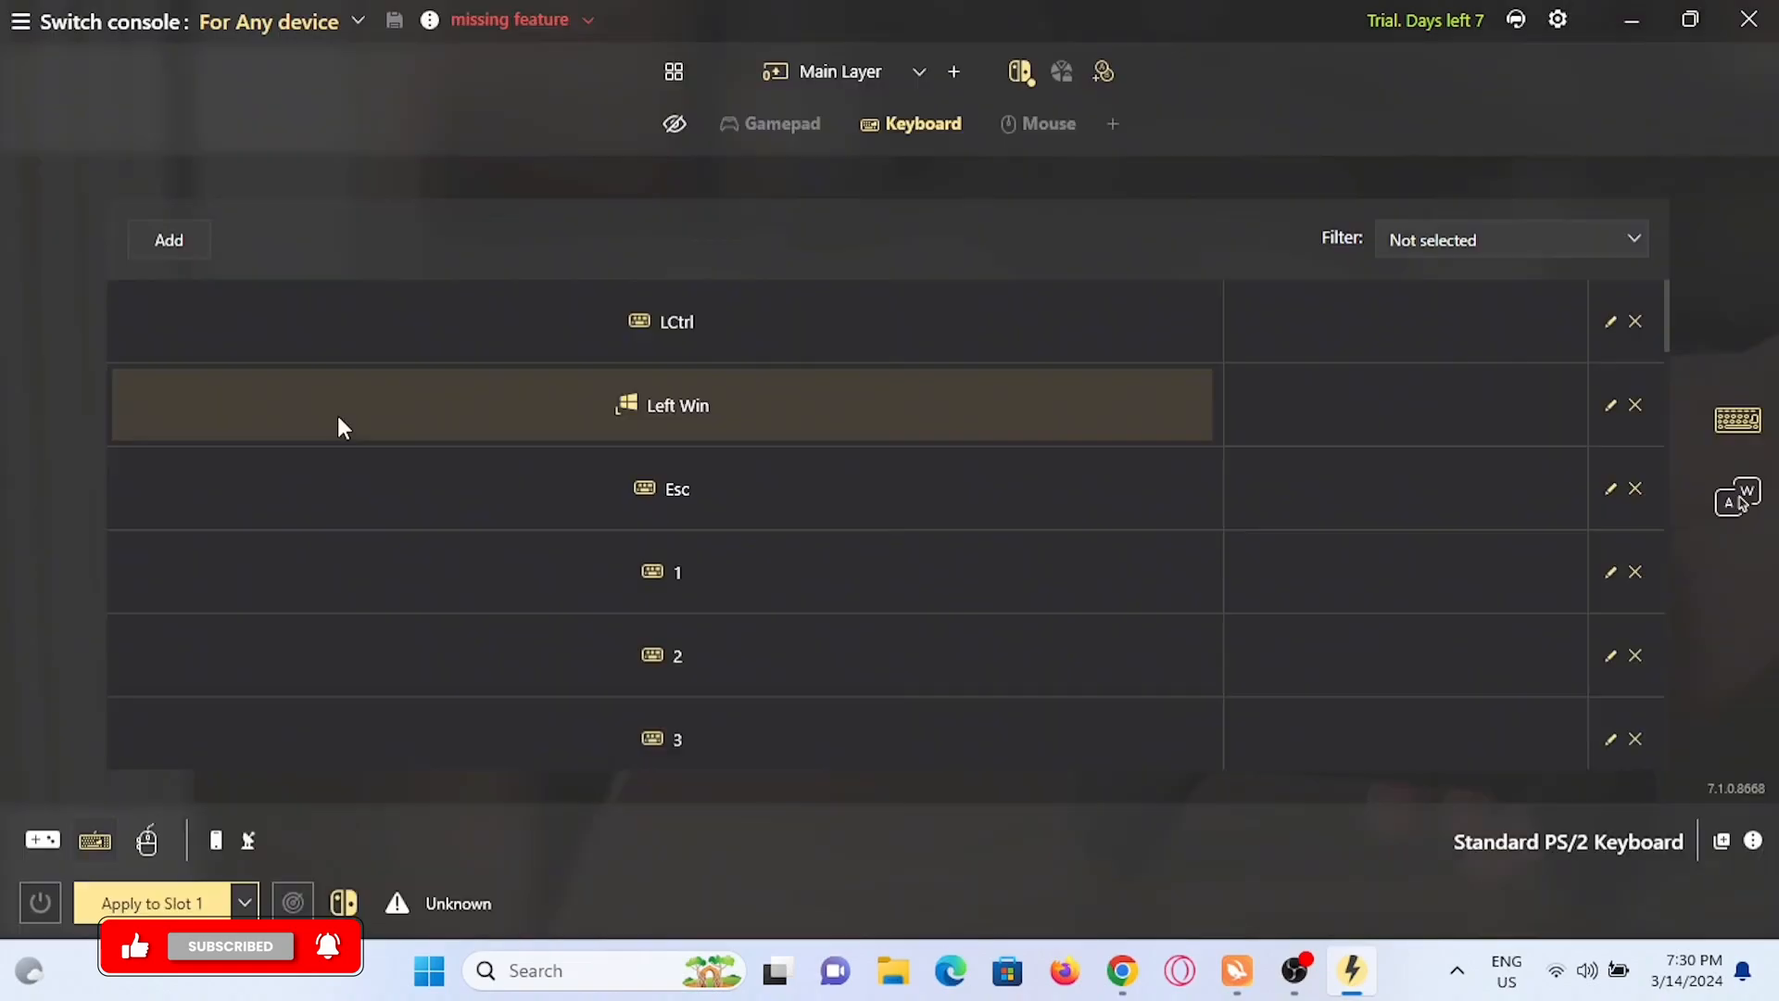
Review the Esc key's single-press mapping to the Plus button, then return to the list
{"action": "left_click", "coordinate": [663, 487]}
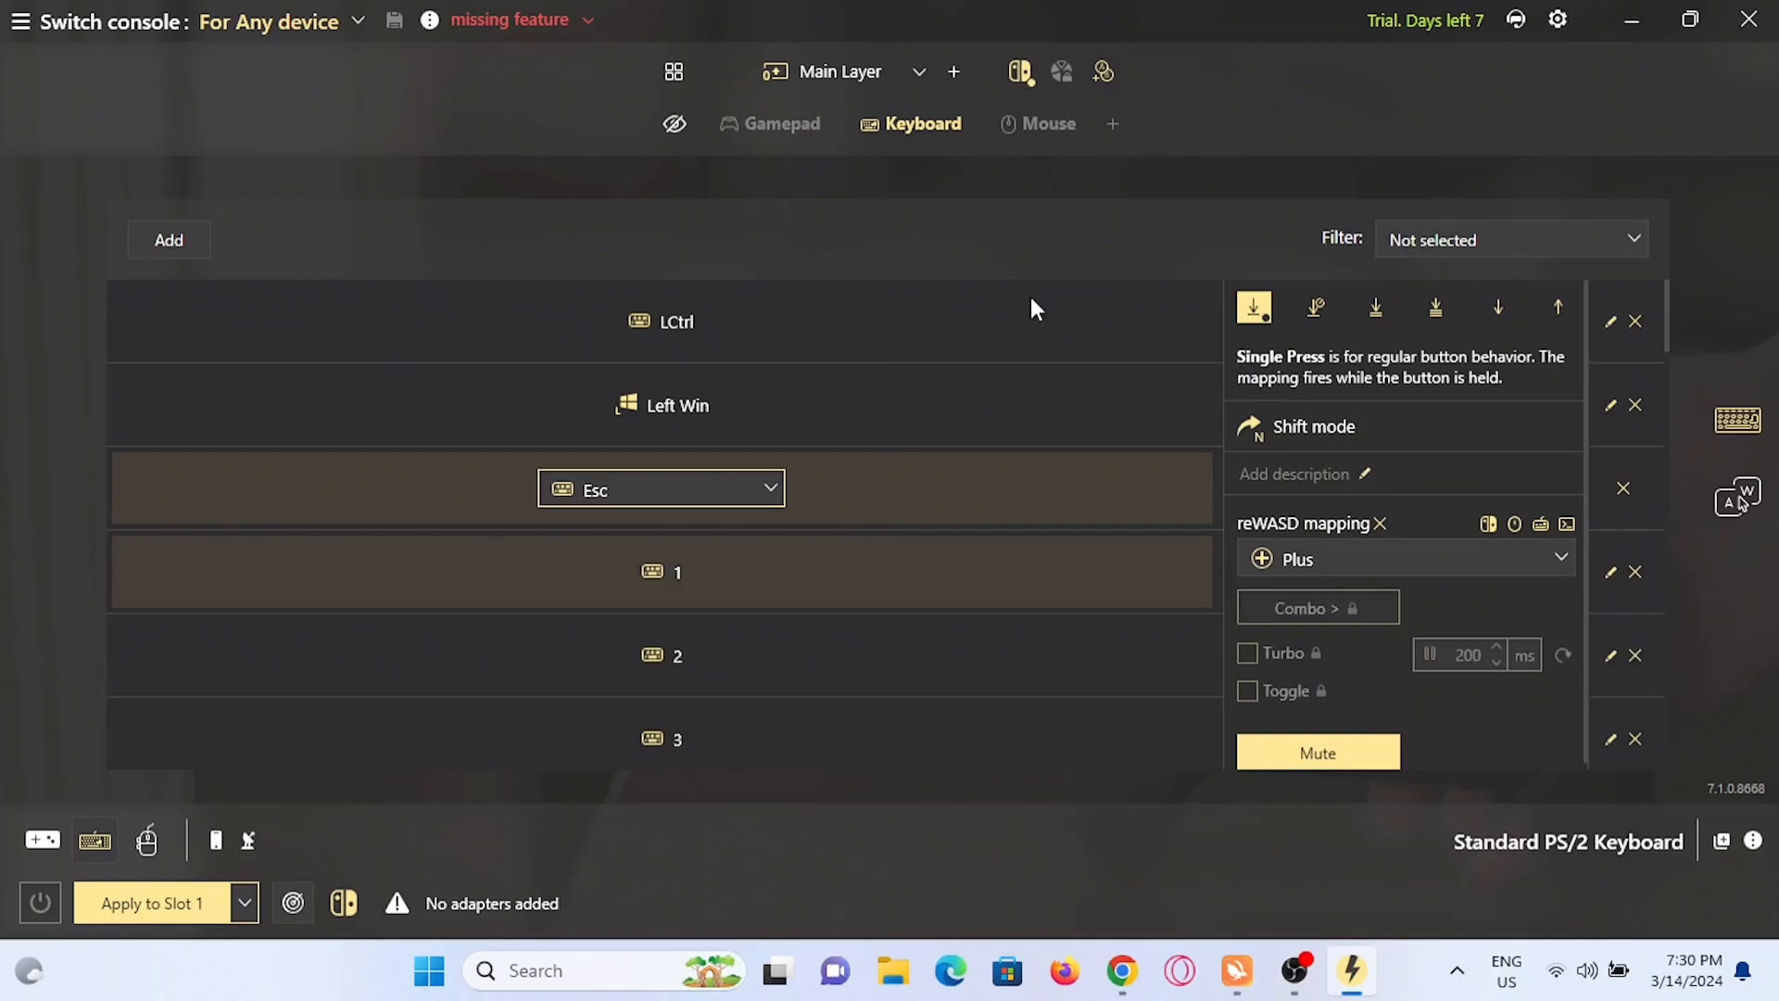
{"action": "left_click", "coordinate": [952, 72]}
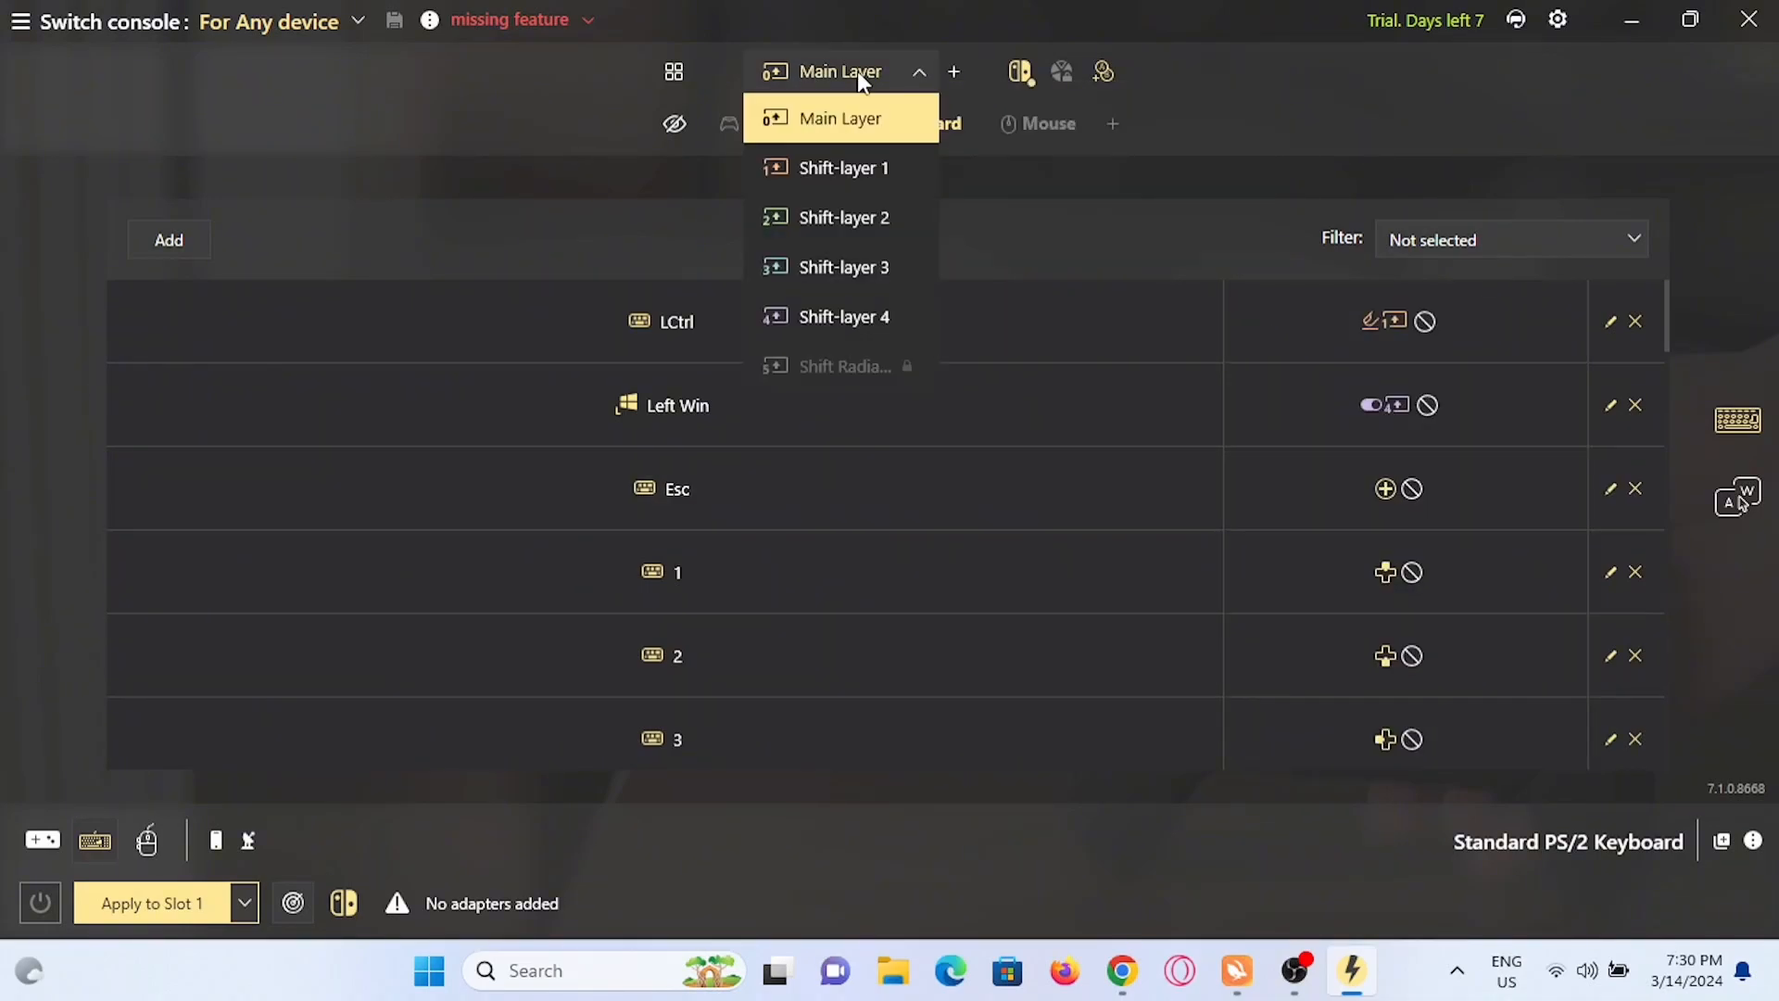
{"action": "mouse_move", "coordinate": [856, 266]}
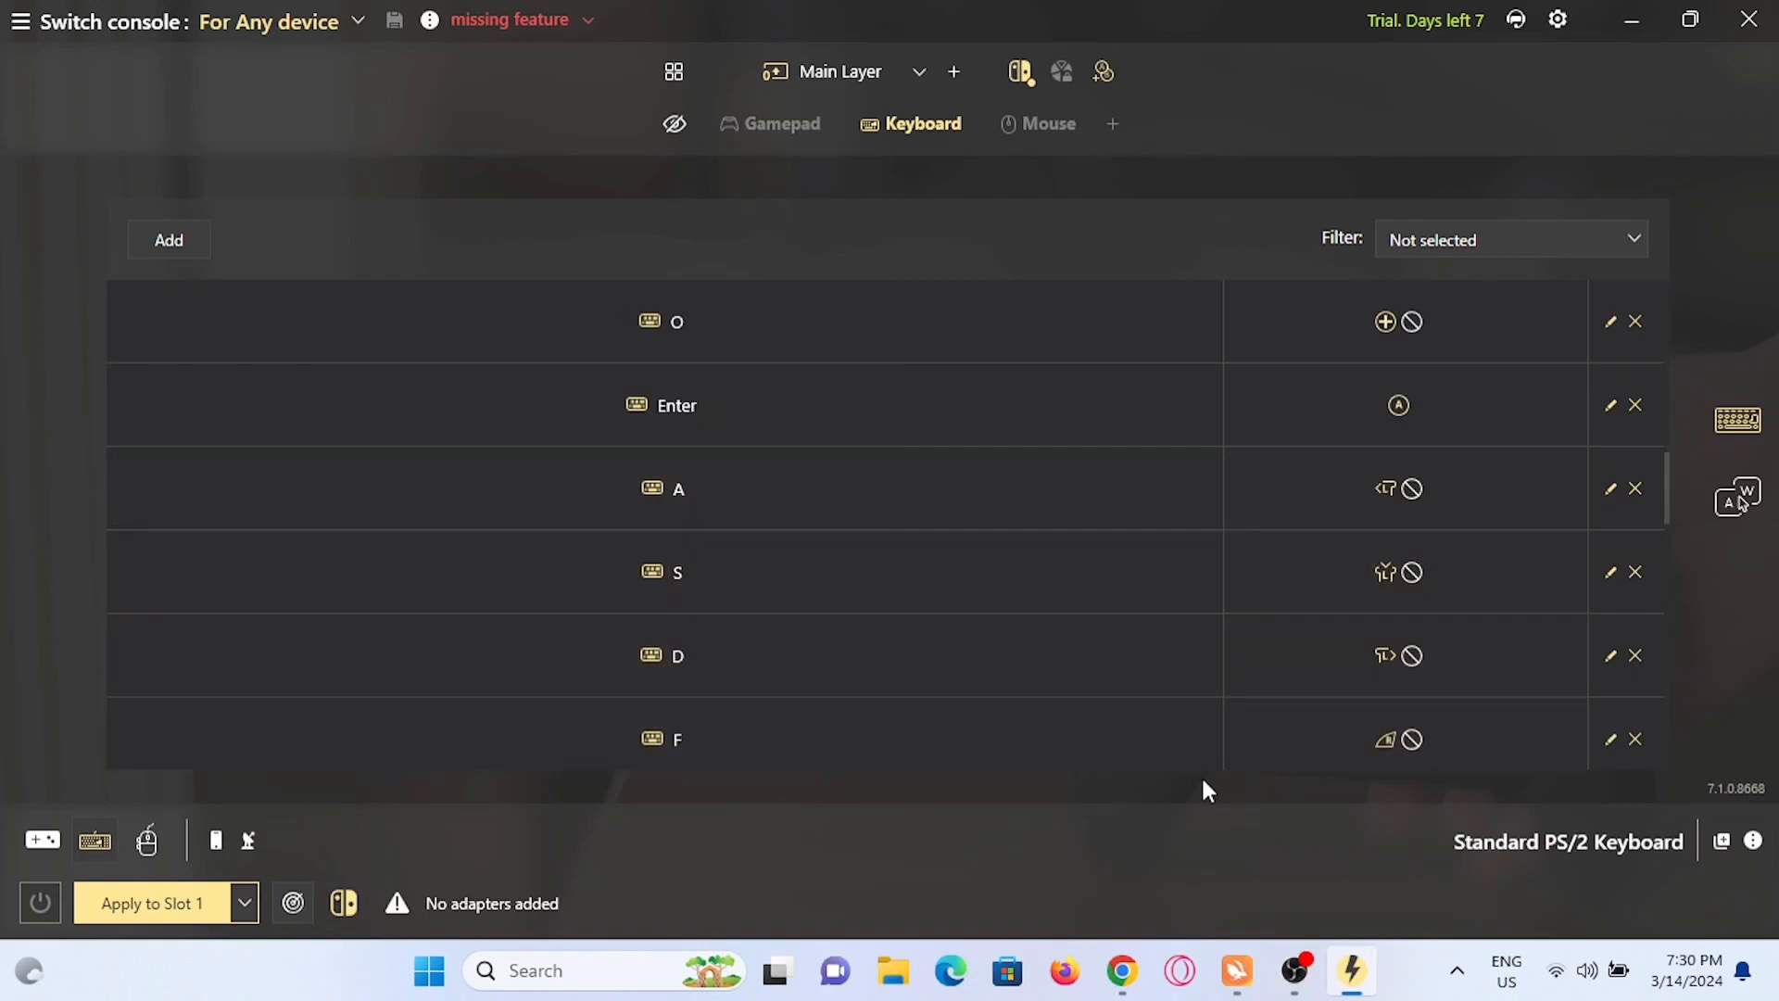
{"action": "mouse_move", "coordinate": [1037, 845]}
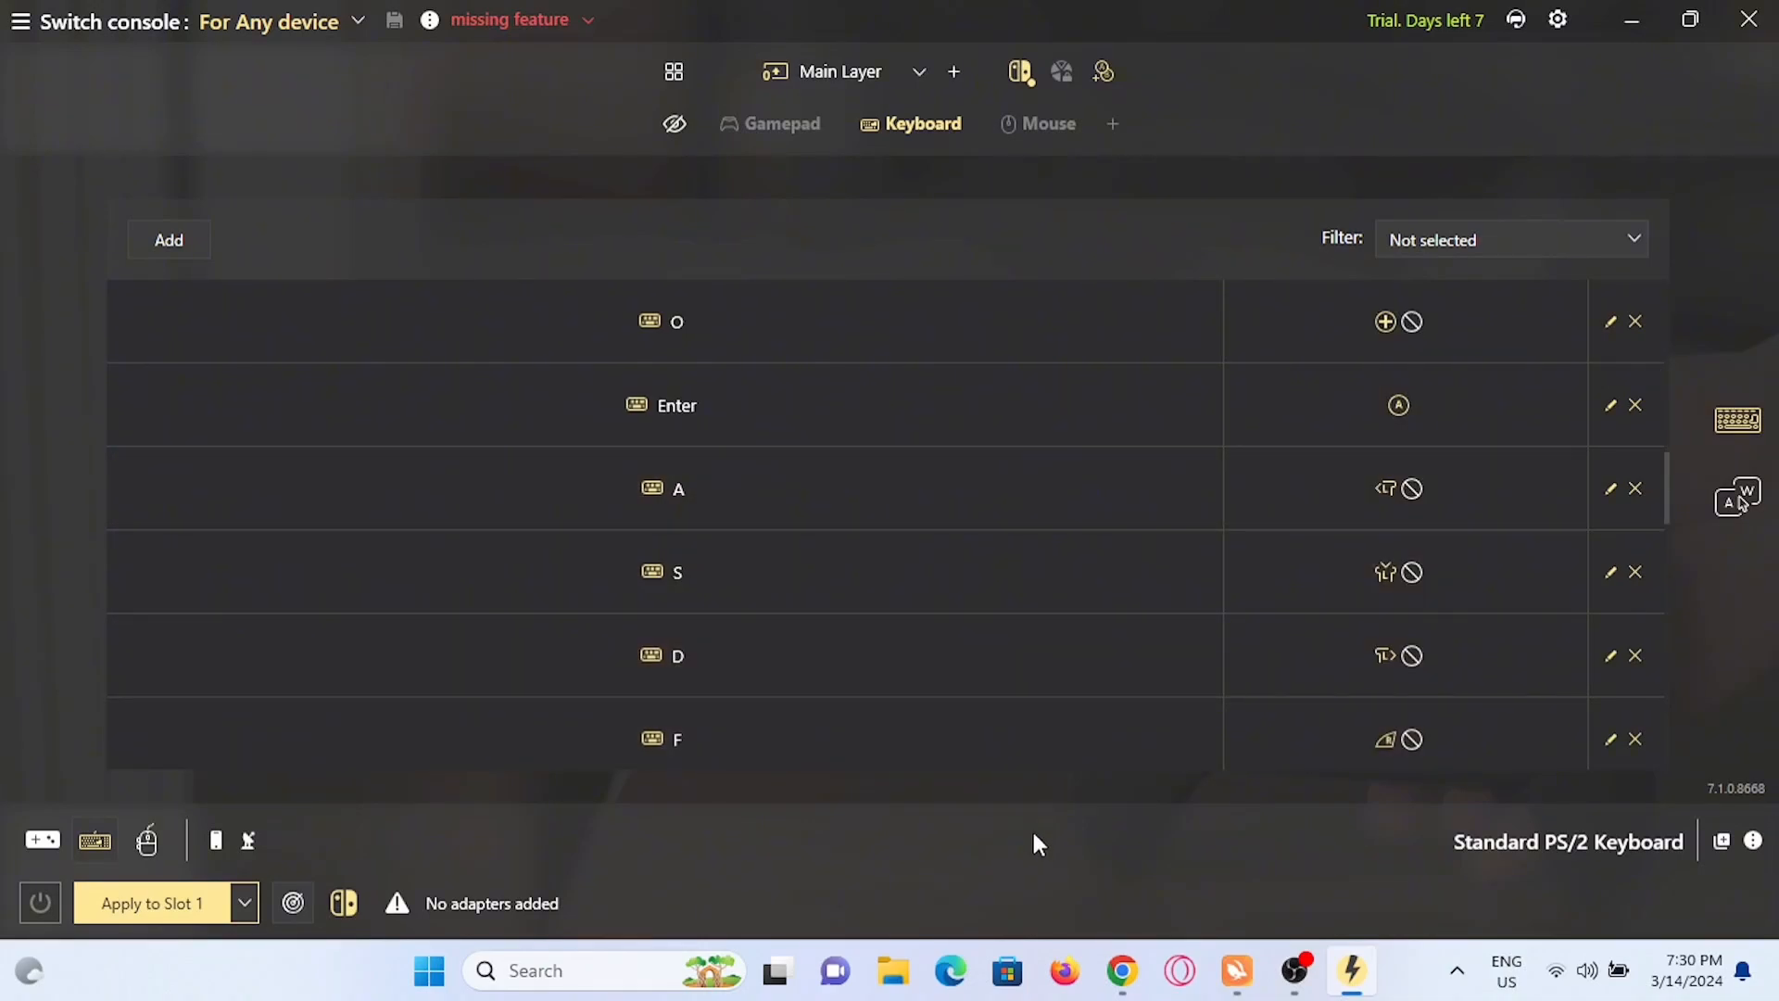